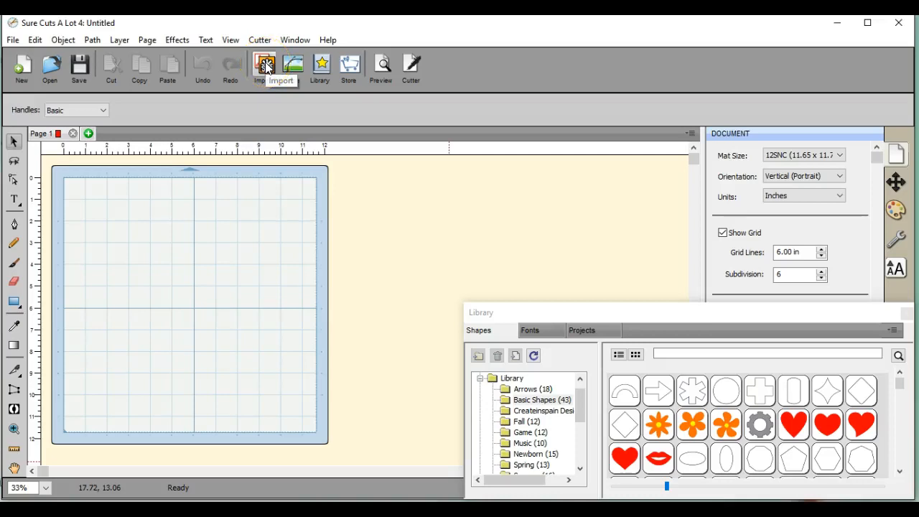
Import the Floss SVG from the Facebook page files folder onto the blank mat.
click(260, 64)
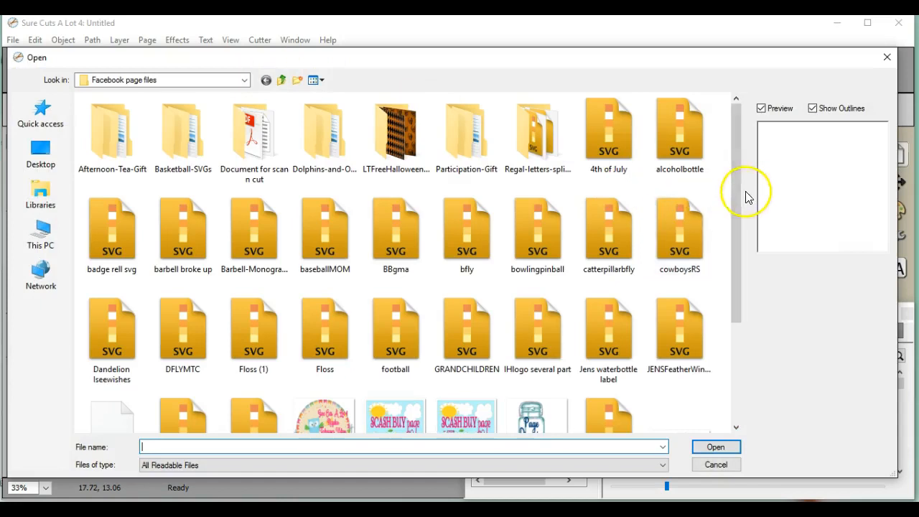
scroll(down, 3)
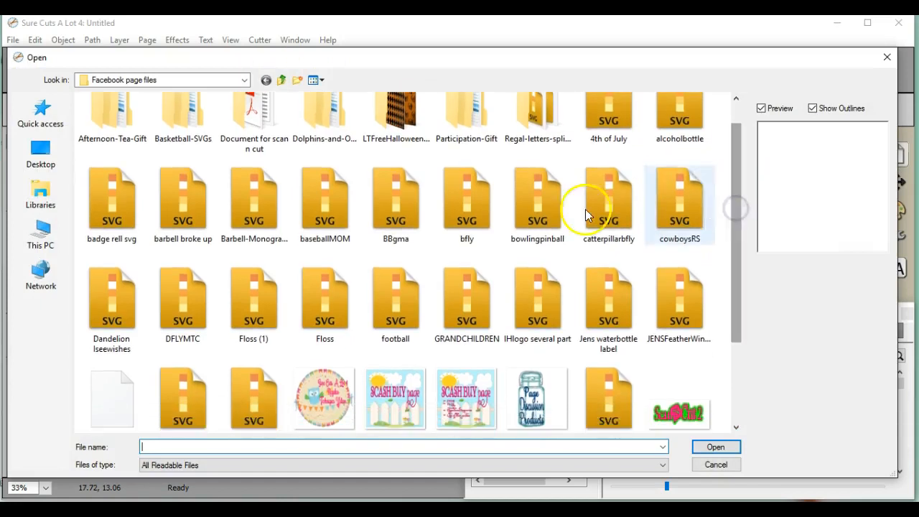
click(324, 306)
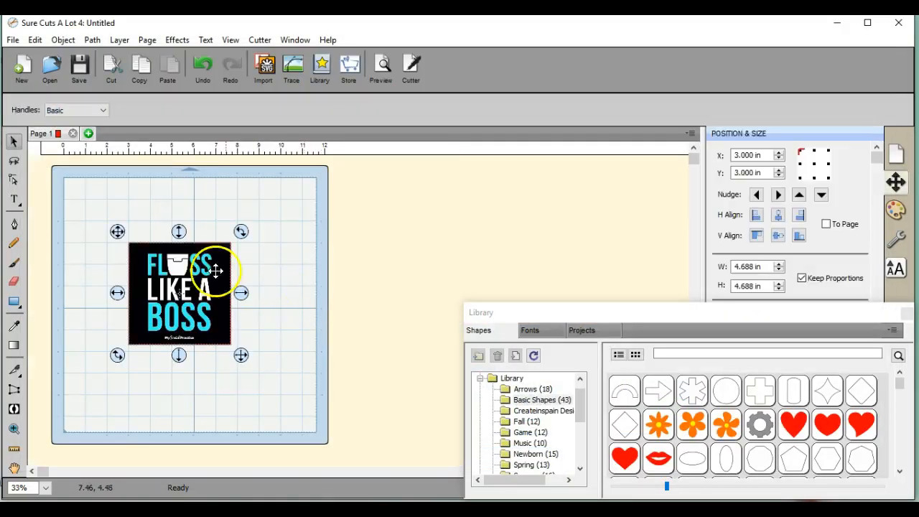
Move the Floss design toward the top-left and preview it with Show Cut Lines, finding none.
drag(216, 271, 155, 233)
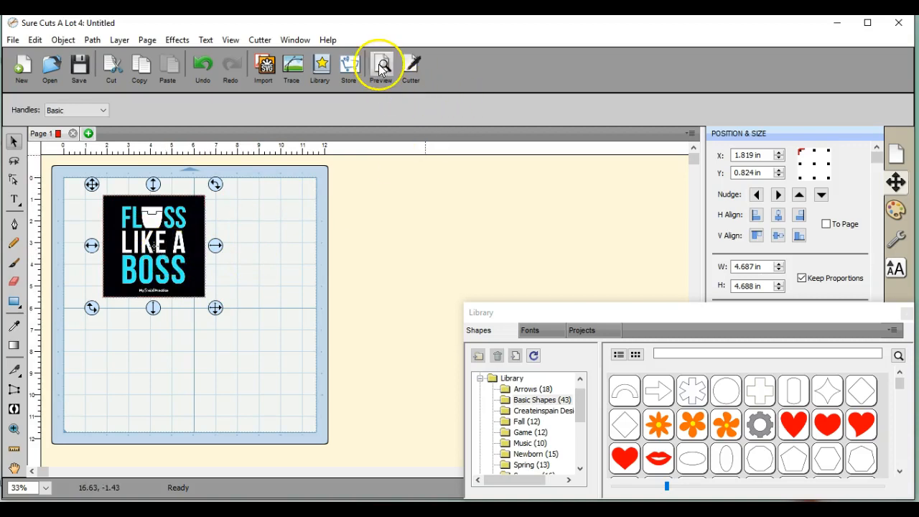
click(381, 64)
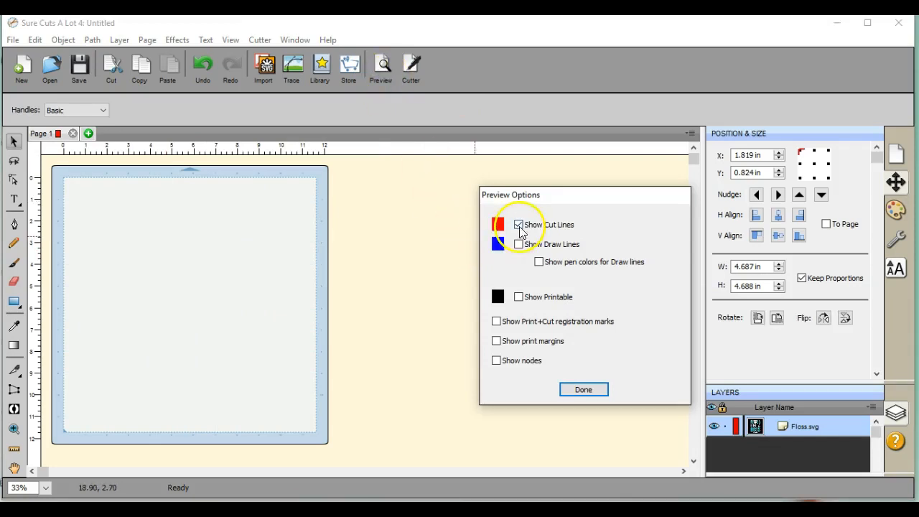
click(519, 297)
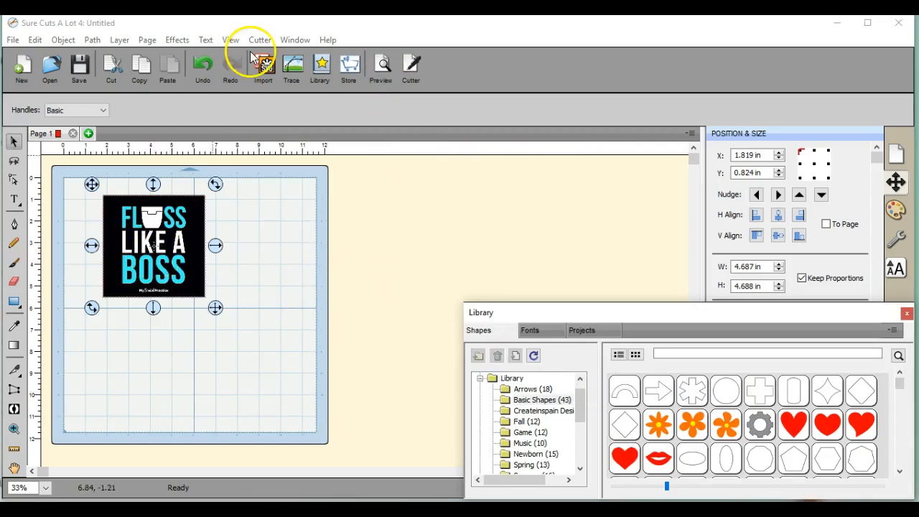
Nudge the Floss design slightly inward near the mat's top-left corner and reselect it.
click(62, 40)
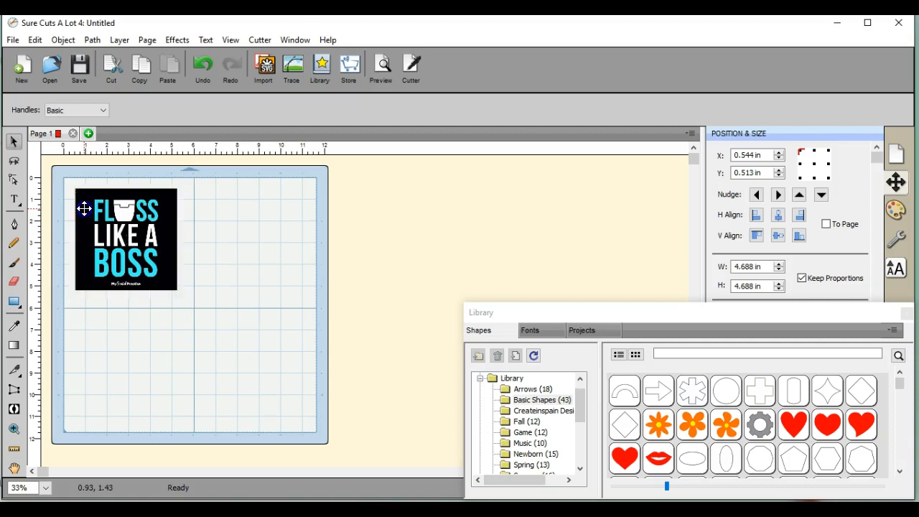
drag(84, 208, 92, 212)
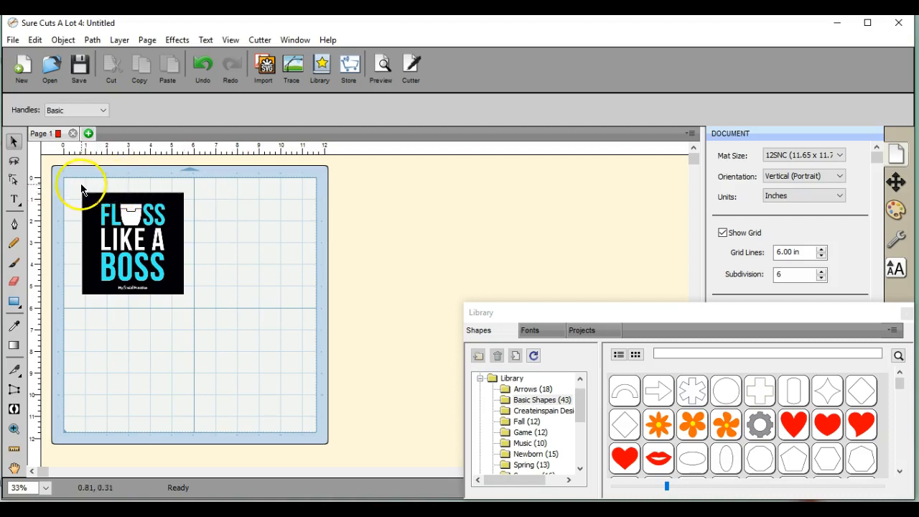
click(133, 243)
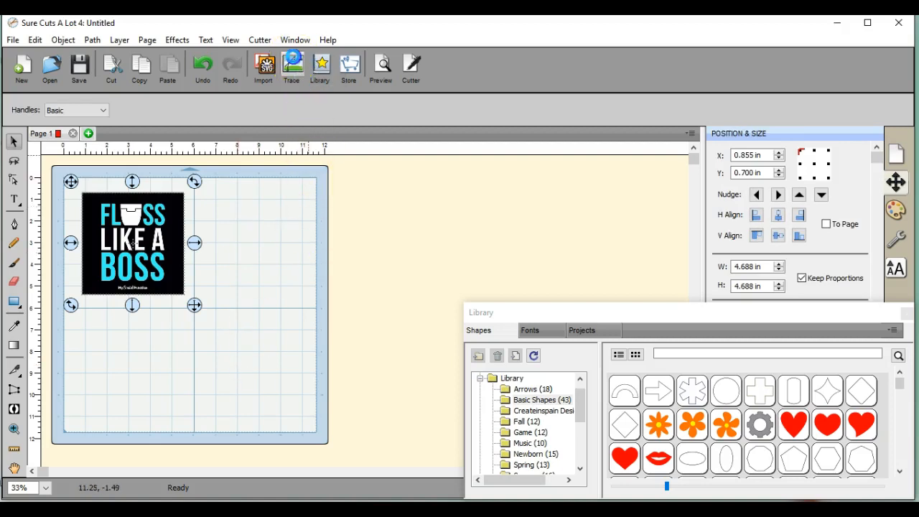
Trace the Floss design in Color layers mode with 5 colours and add the traced layers.
click(291, 64)
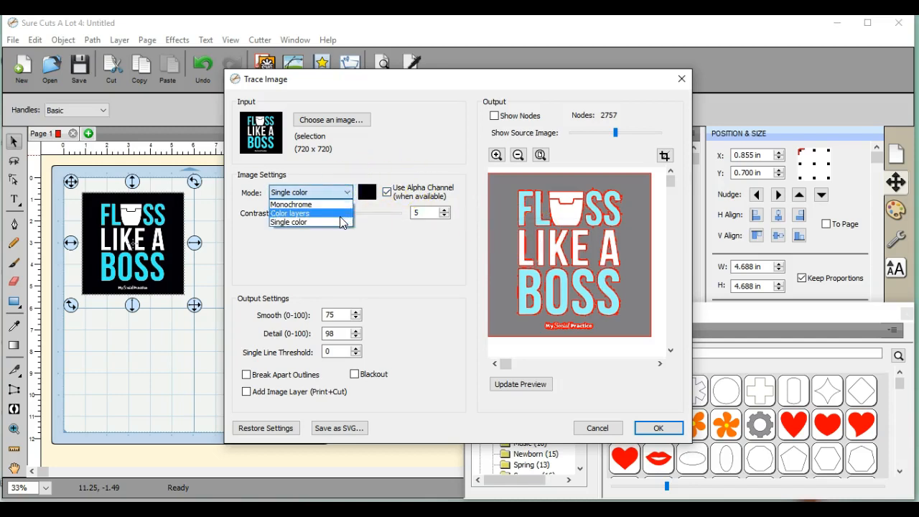
click(290, 212)
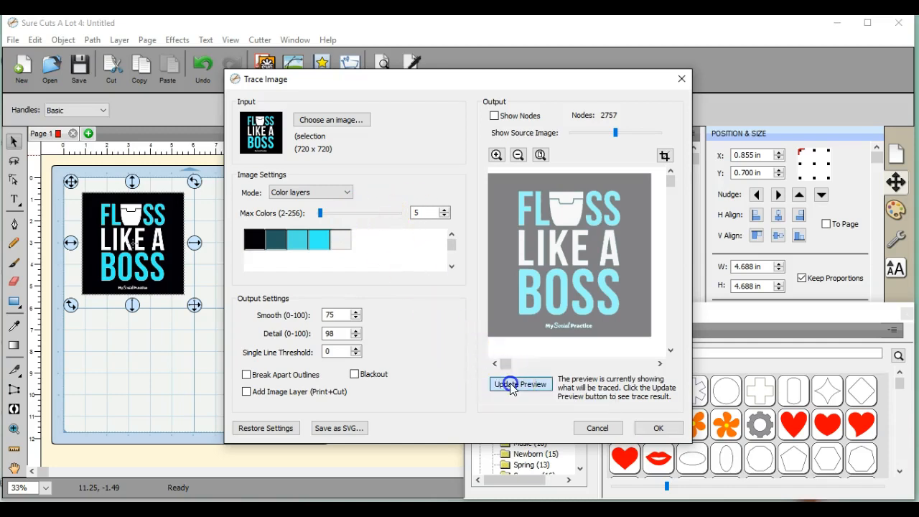
click(521, 383)
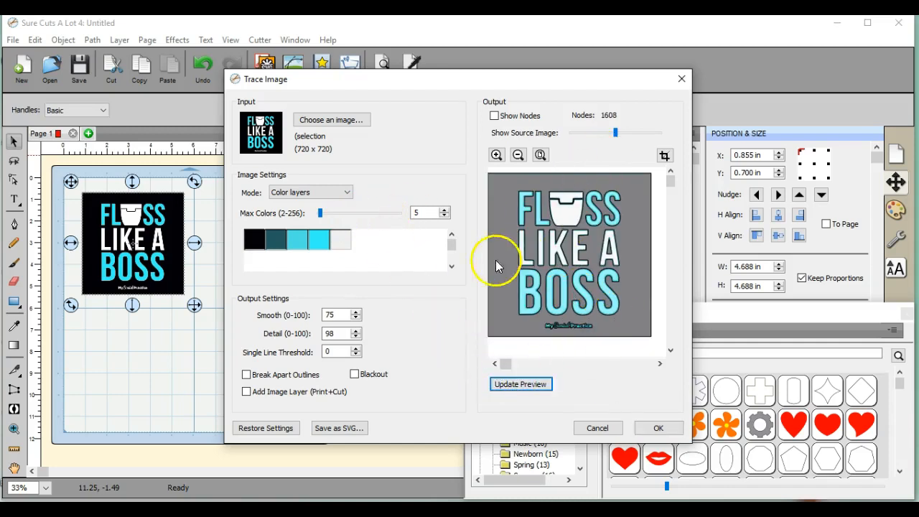
click(521, 384)
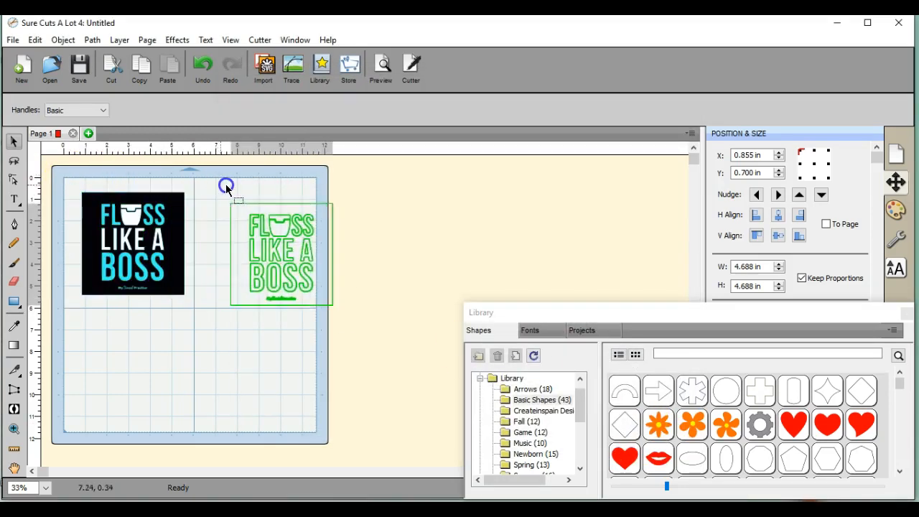
Drag the traced outline and bright blue layers apart into a two-by-two grid.
drag(133, 244, 140, 312)
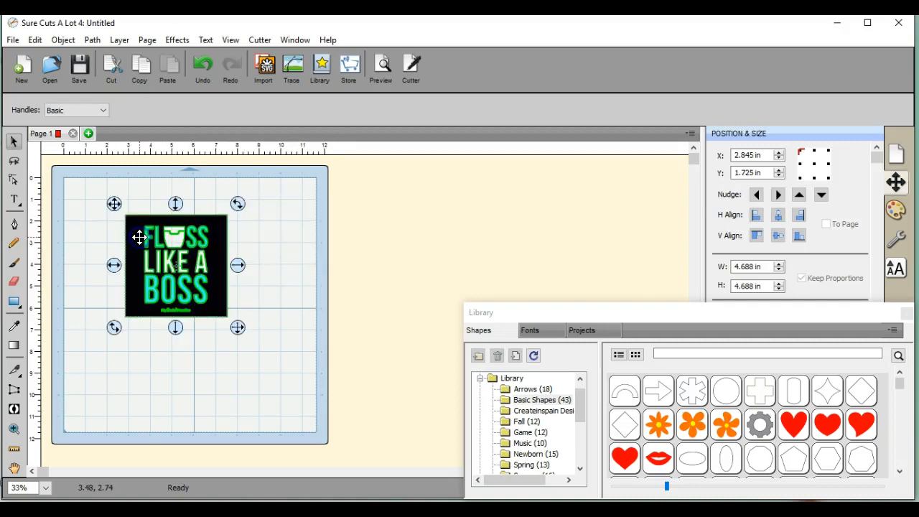
click(63, 40)
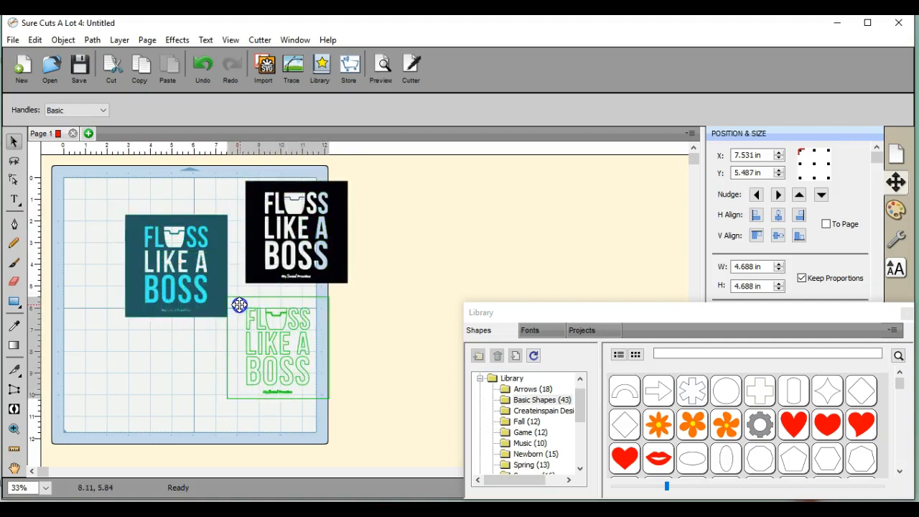
drag(240, 306, 117, 311)
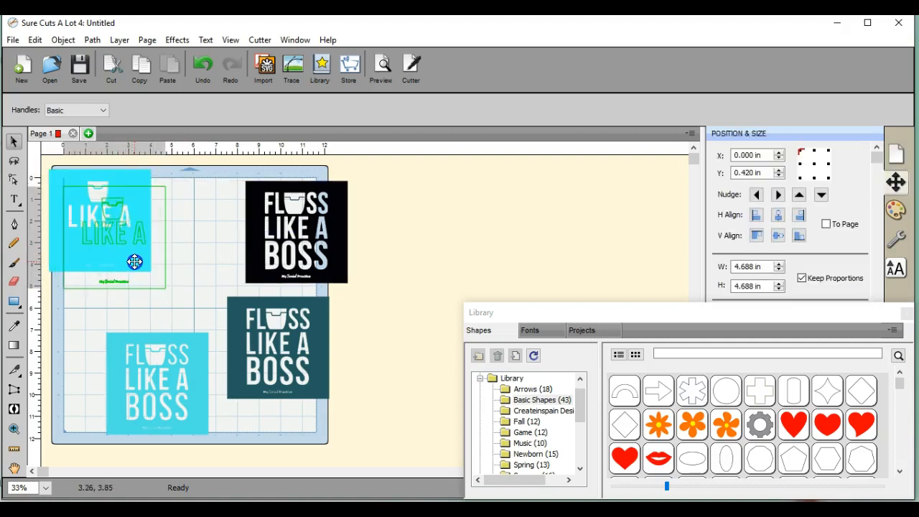
drag(135, 262, 99, 365)
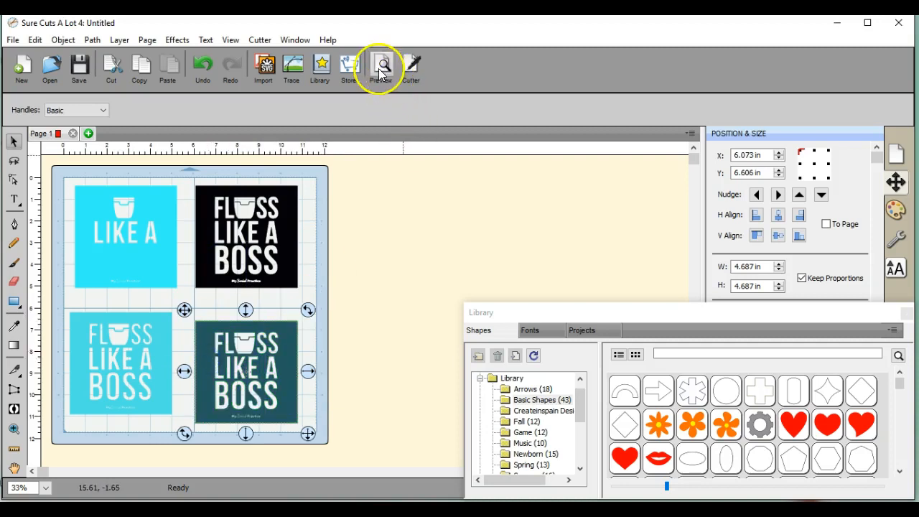
Preview the layout with cut lines shown to confirm all four pieces have cut lines.
click(381, 65)
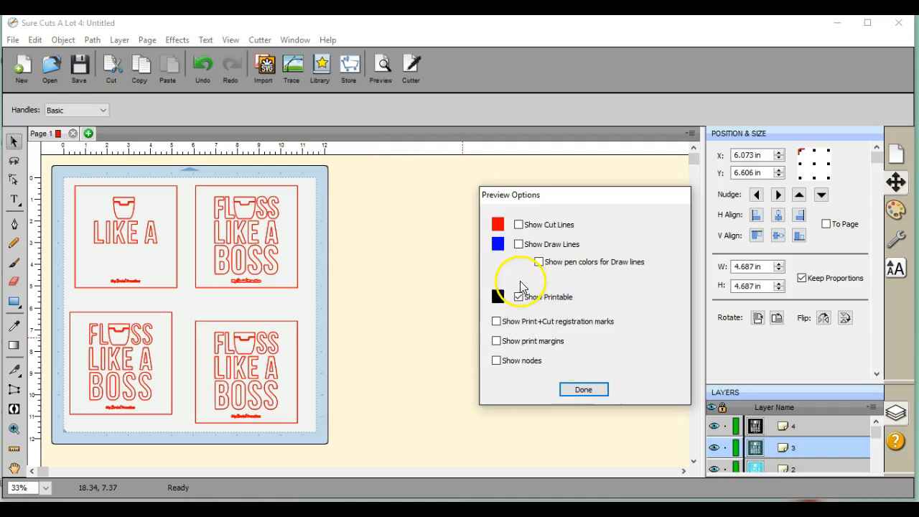
click(519, 297)
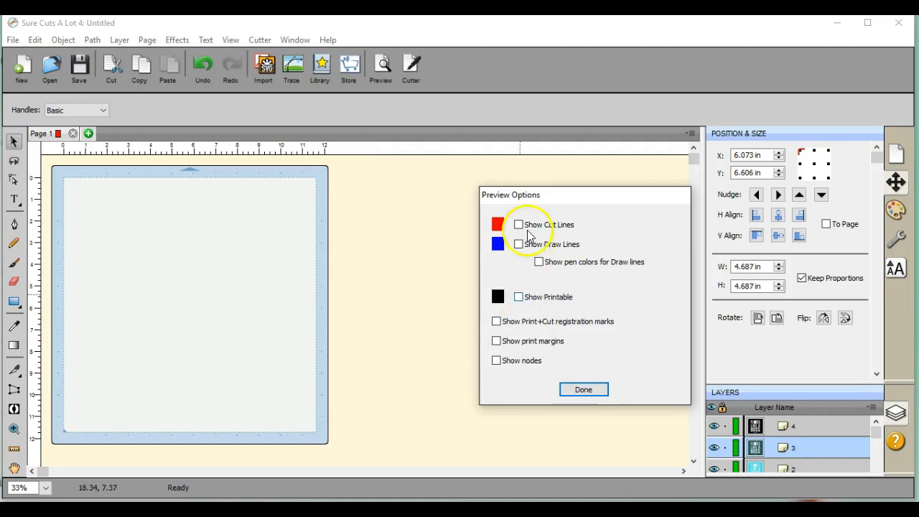
click(518, 224)
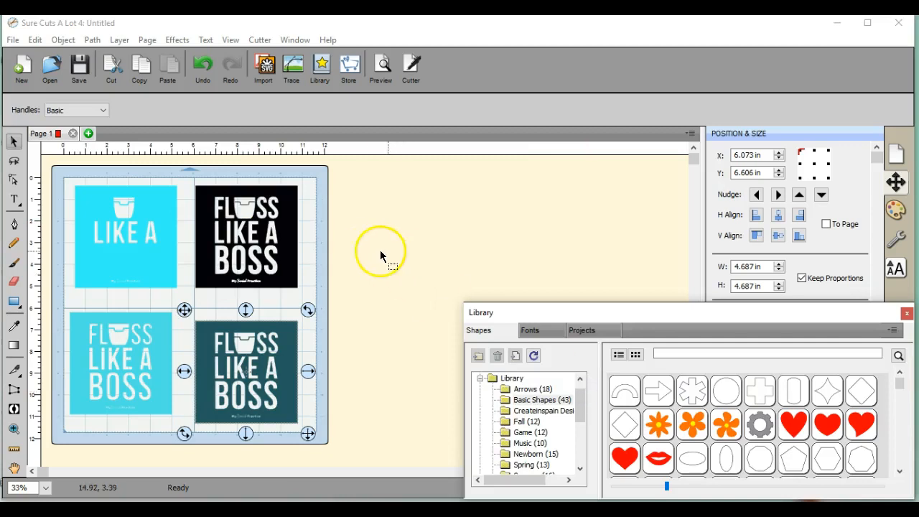
mouse_move(247, 215)
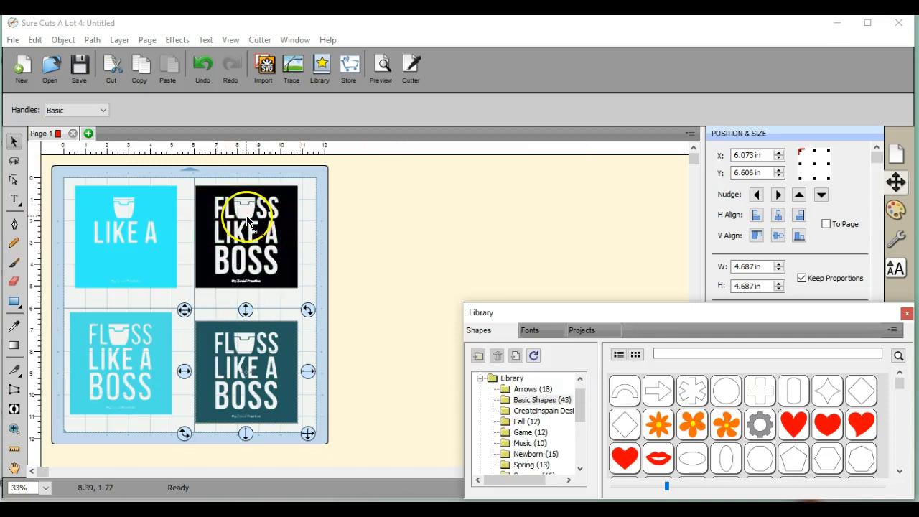
mouse_move(246, 209)
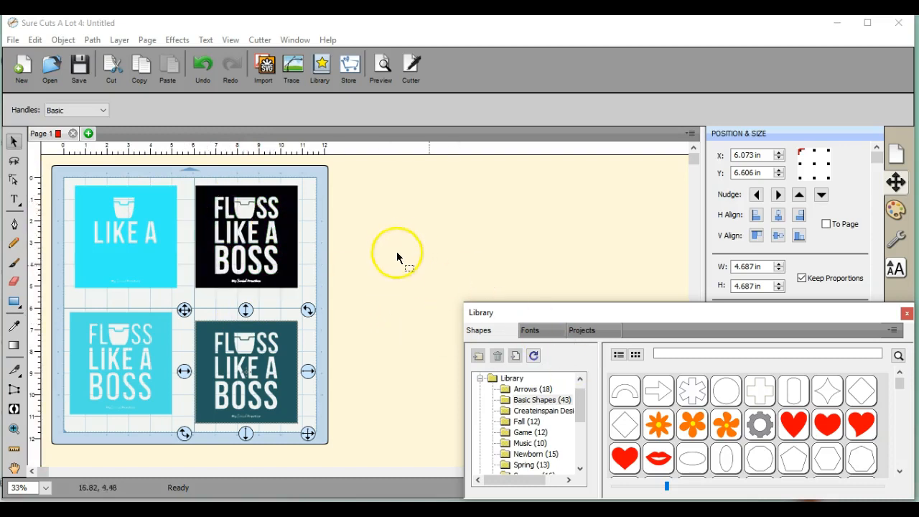
Drop a Basic Shapes square onto the black design and stretch it over all the lettering.
drag(481, 312, 533, 237)
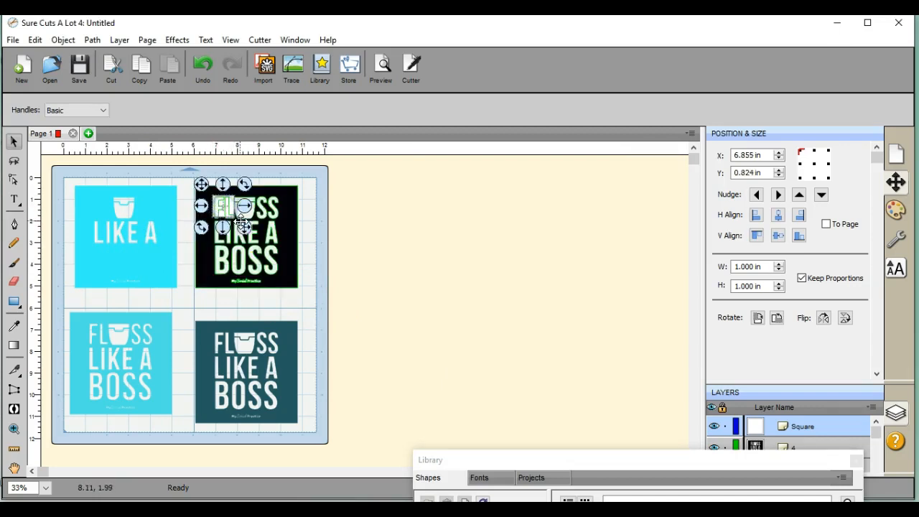
drag(244, 226, 290, 298)
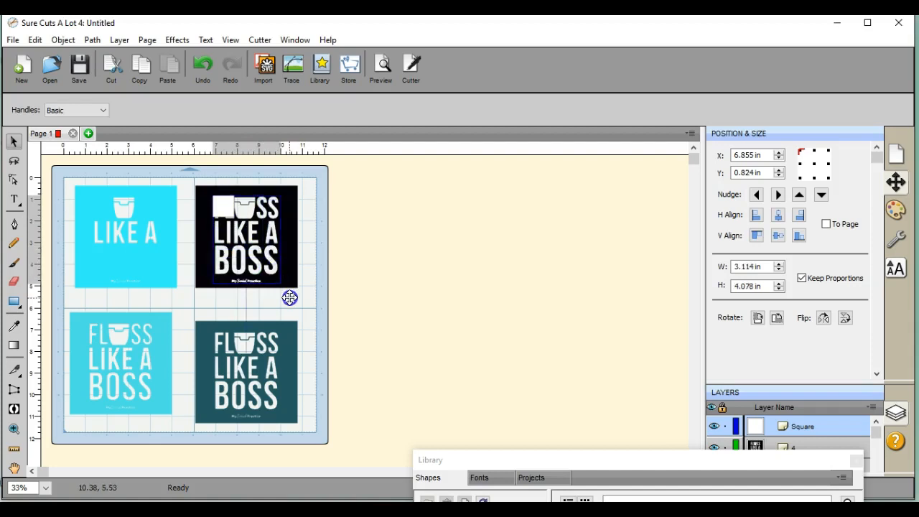
drag(290, 298, 290, 291)
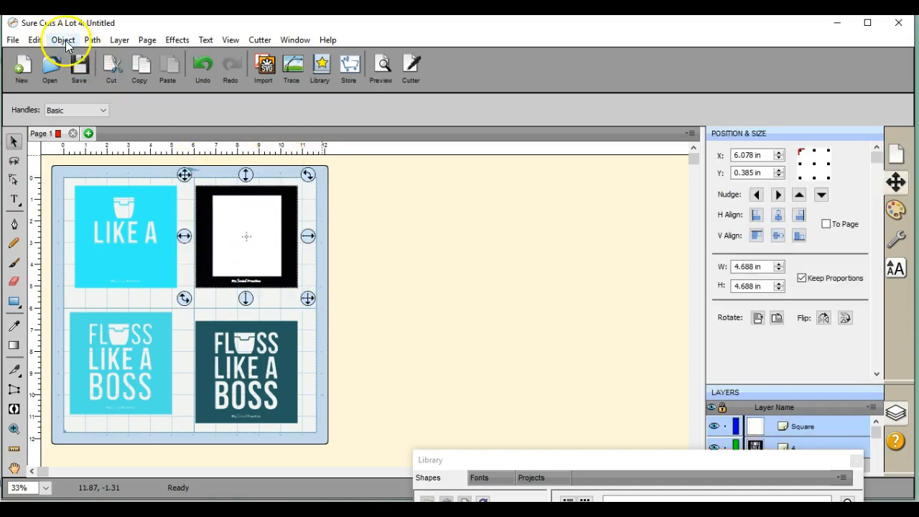
Apply Path subtraction to the square and design, leaving only the lettering outline.
click(94, 39)
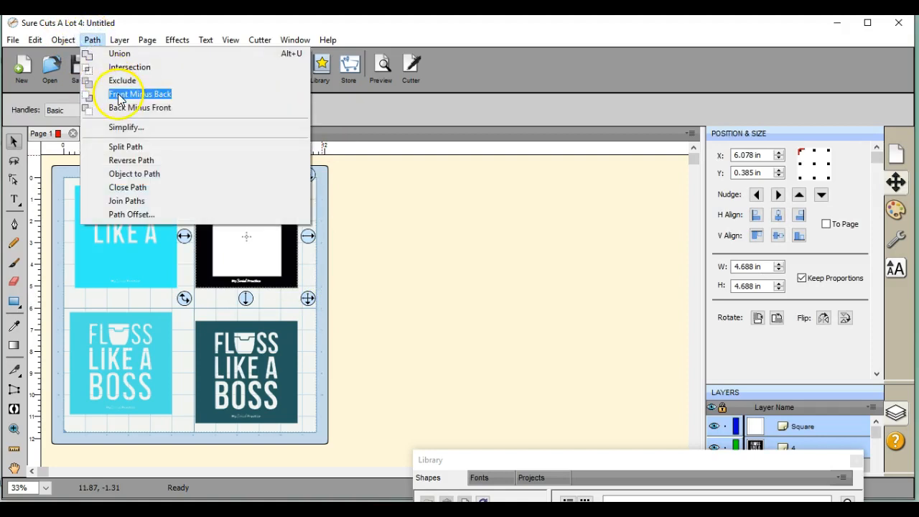
mouse_move(132, 107)
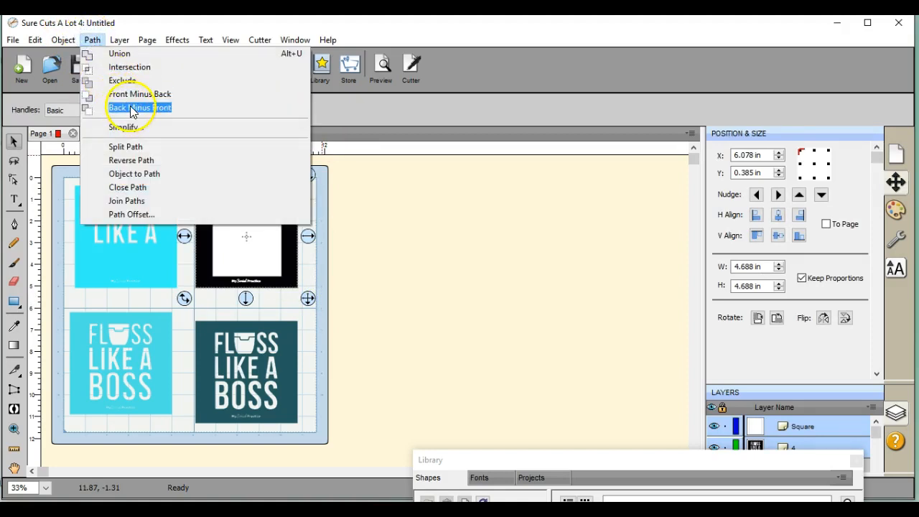
click(139, 107)
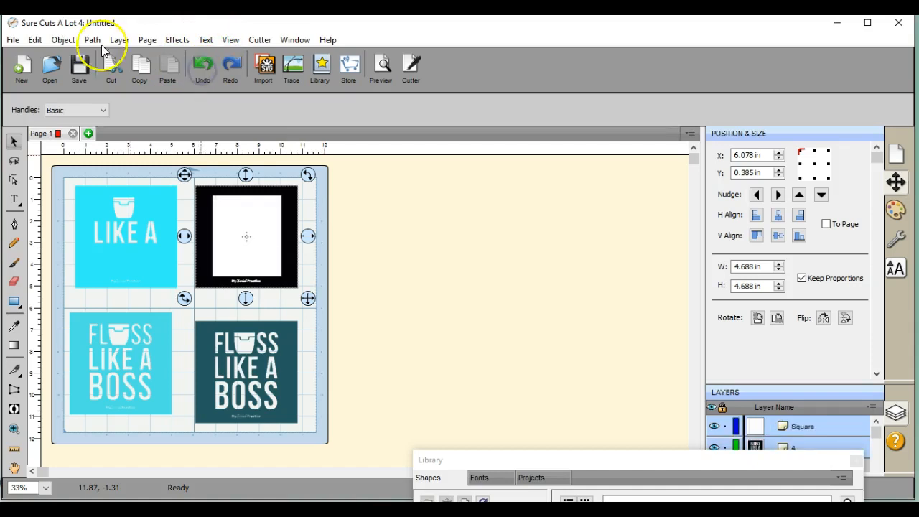
click(92, 40)
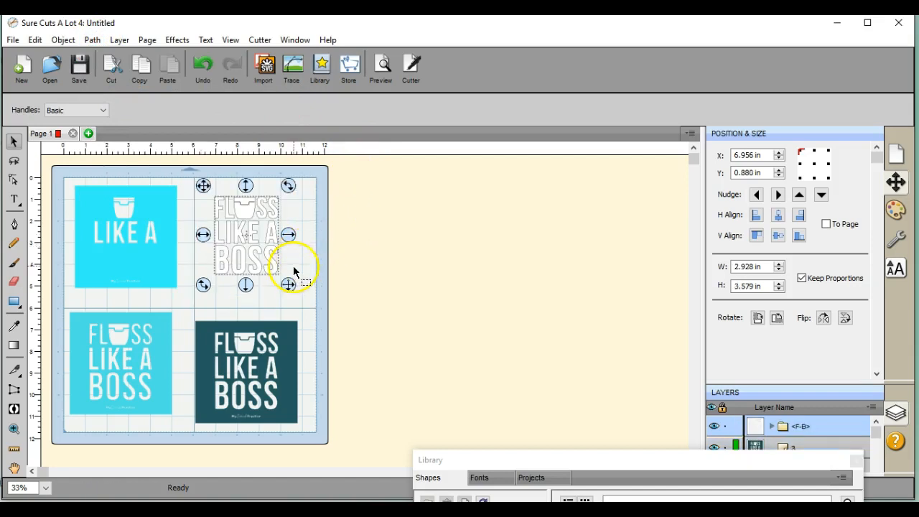
mouse_move(289, 292)
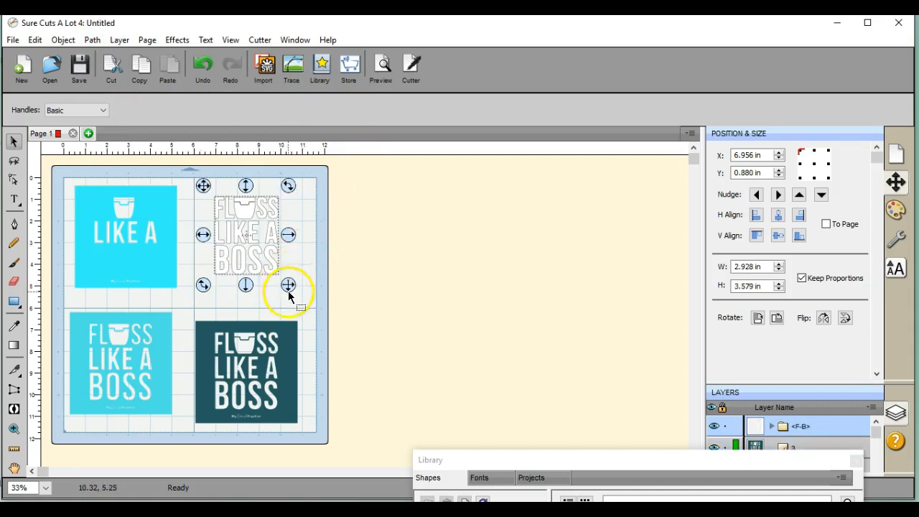
Scale the knocked-out lettering group up to about 4.3 × 5 inches.
drag(289, 285, 309, 312)
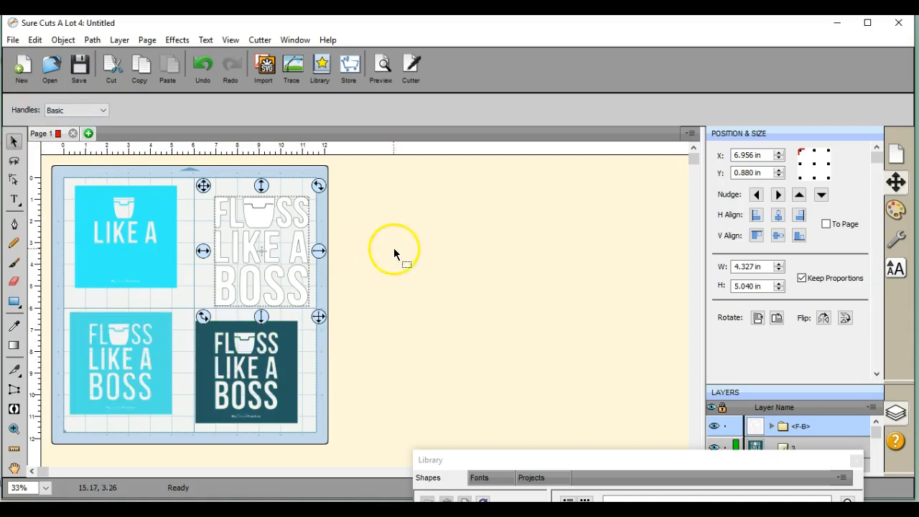
mouse_move(296, 318)
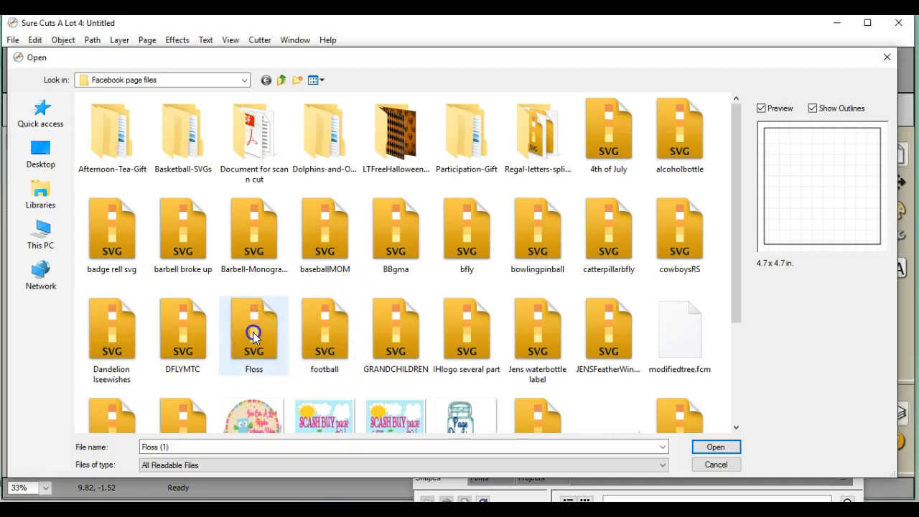
Import a fresh 4.7-inch Floss copy and place it near the mat's top-left.
click(716, 447)
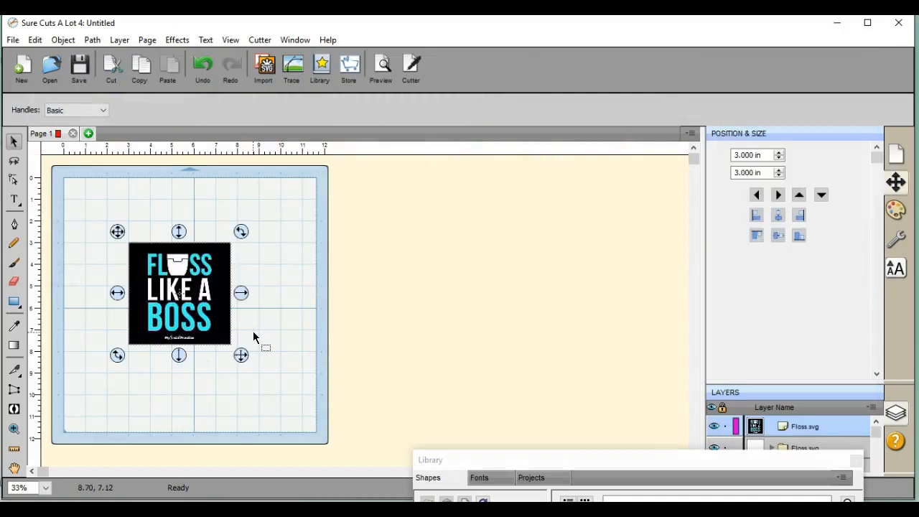
drag(117, 231, 136, 225)
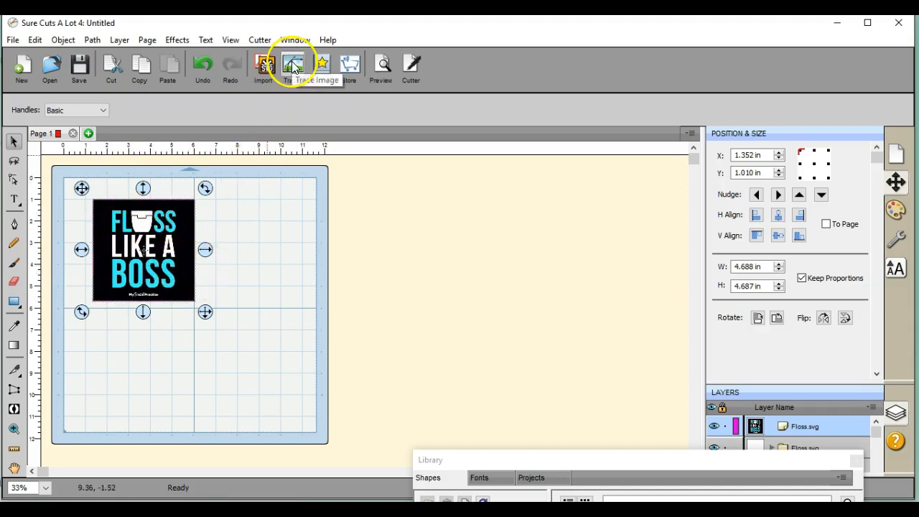
Trace the imported Floss design in Single color mode with Contrast raised to 36.
click(294, 64)
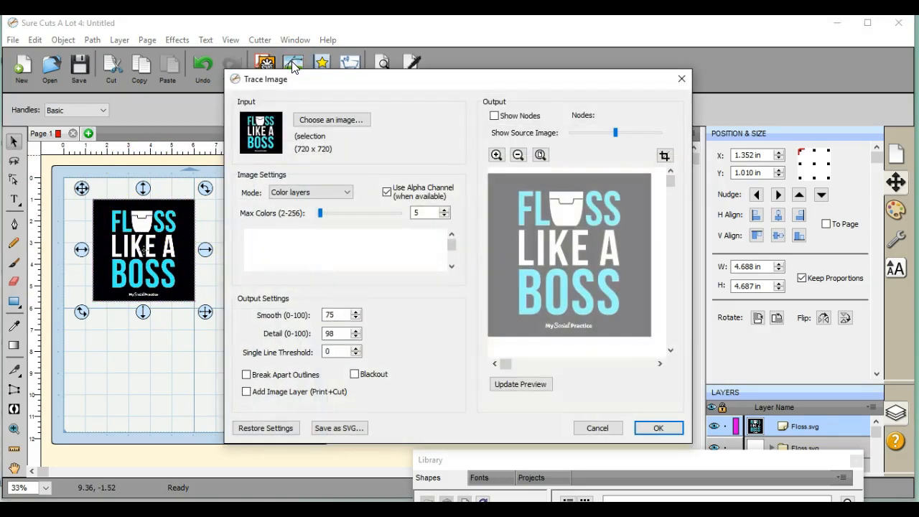
mouse_move(349, 197)
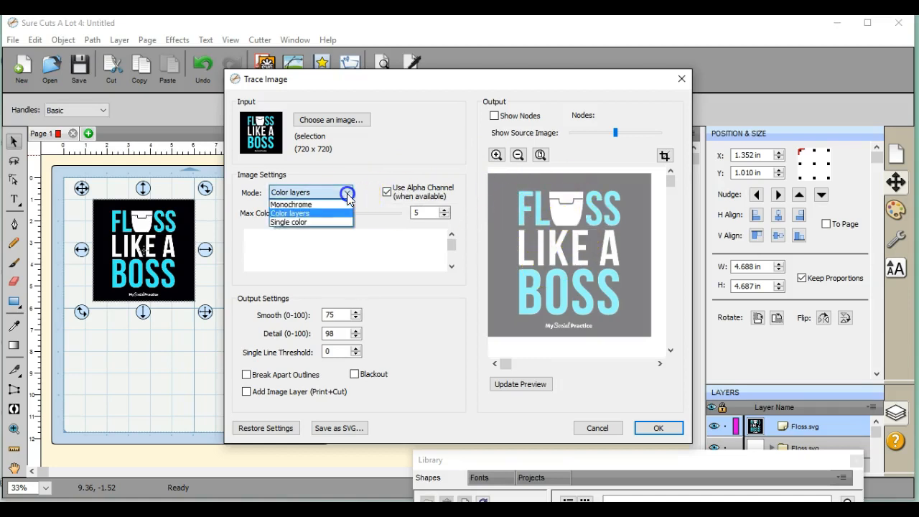
click(299, 222)
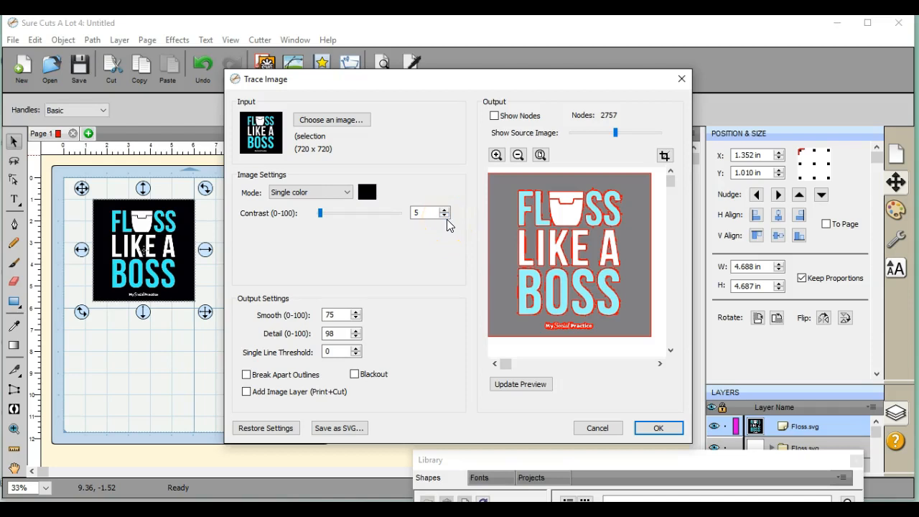
click(445, 216)
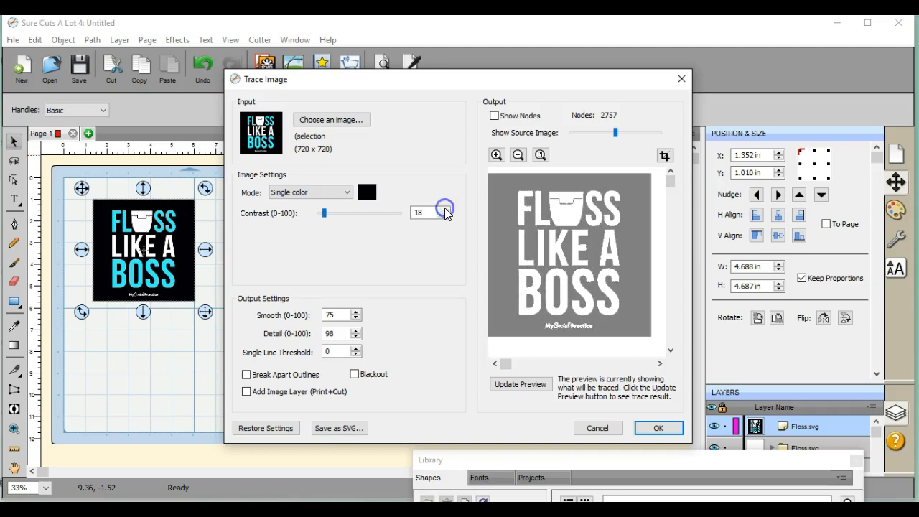
drag(324, 212, 328, 213)
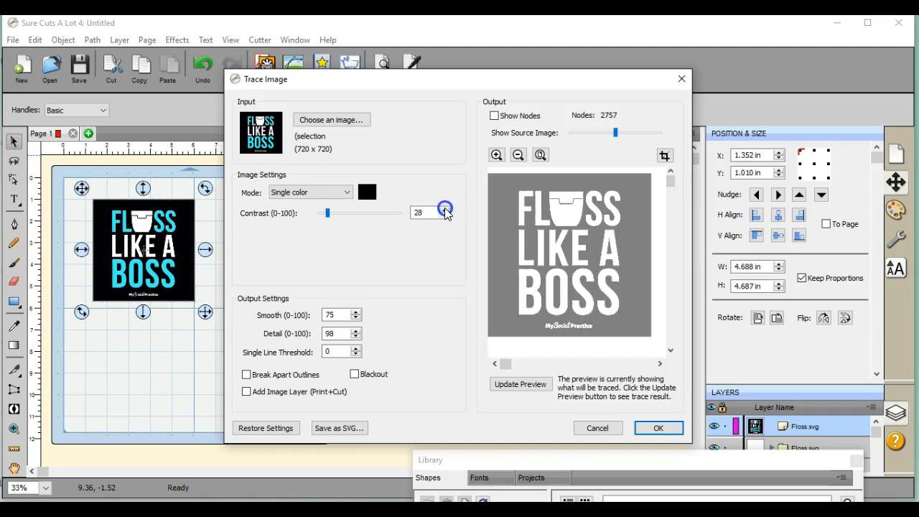
click(444, 209)
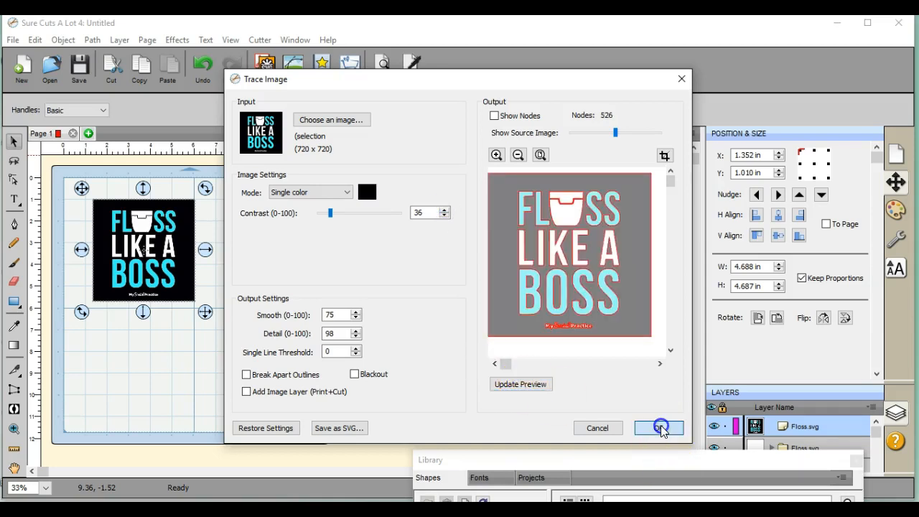
click(659, 428)
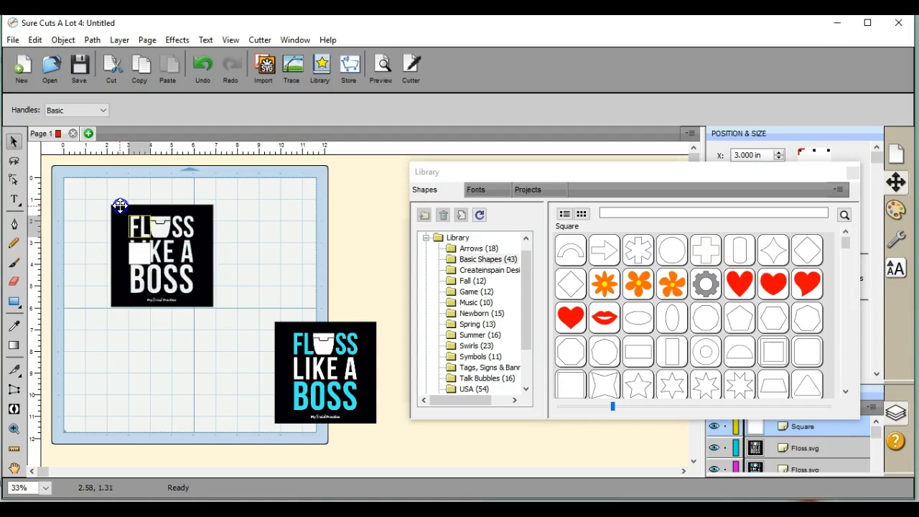
Select the library square placed over the traced black lettering.
click(161, 246)
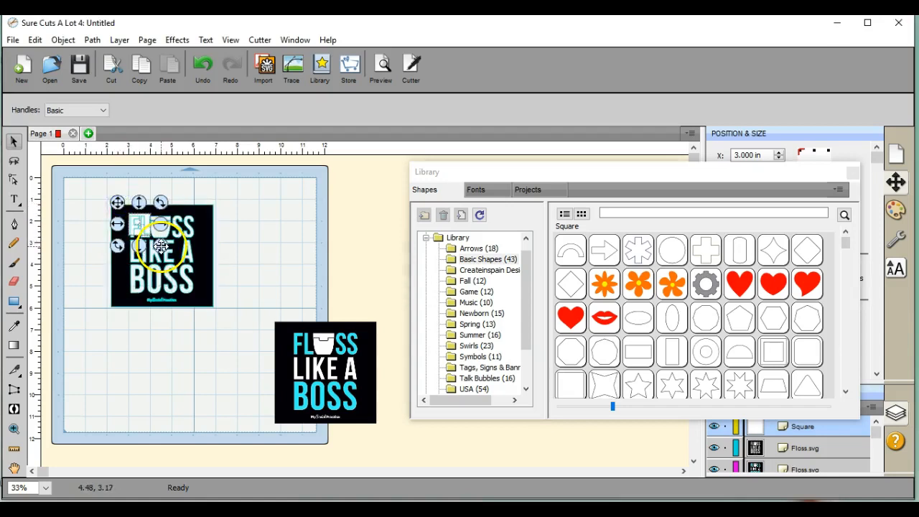